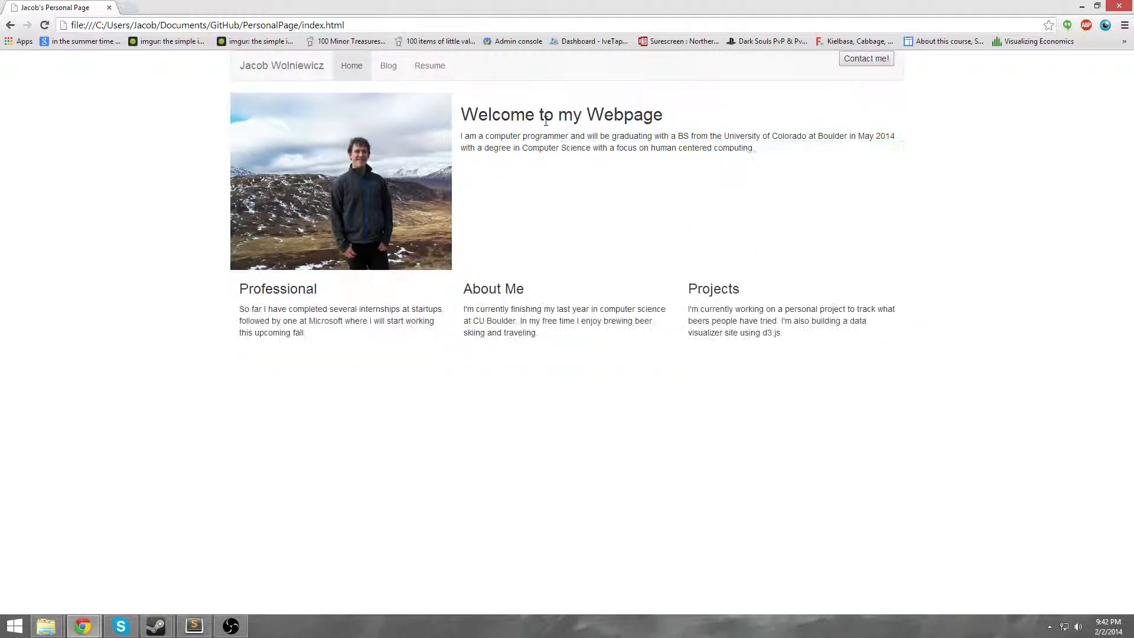
mouse_move(574, 162)
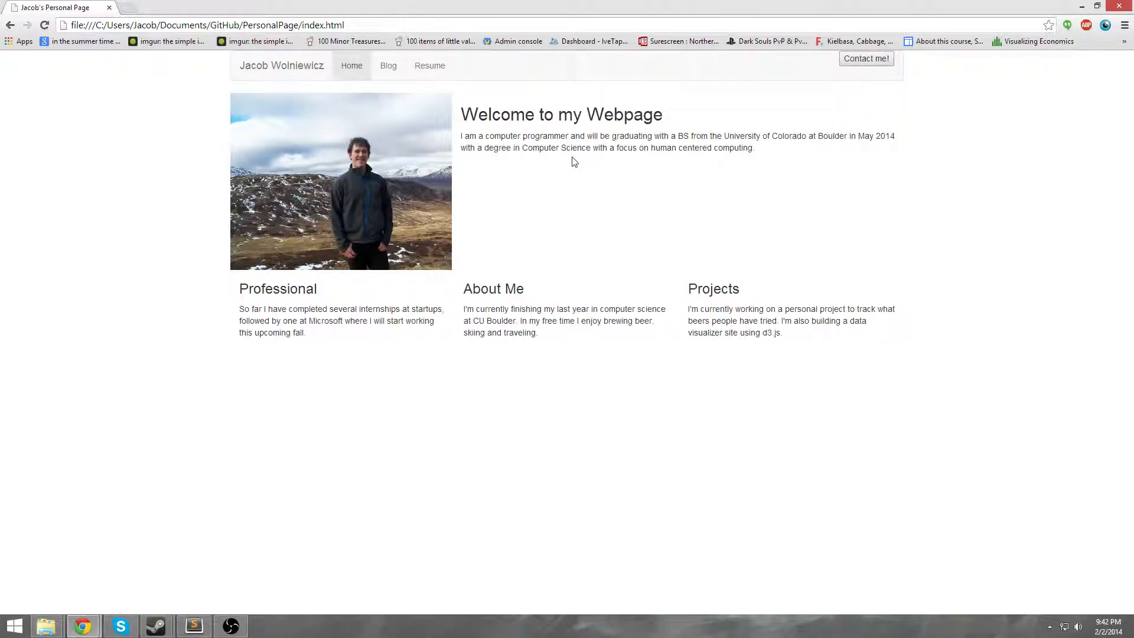
mouse_move(442, 98)
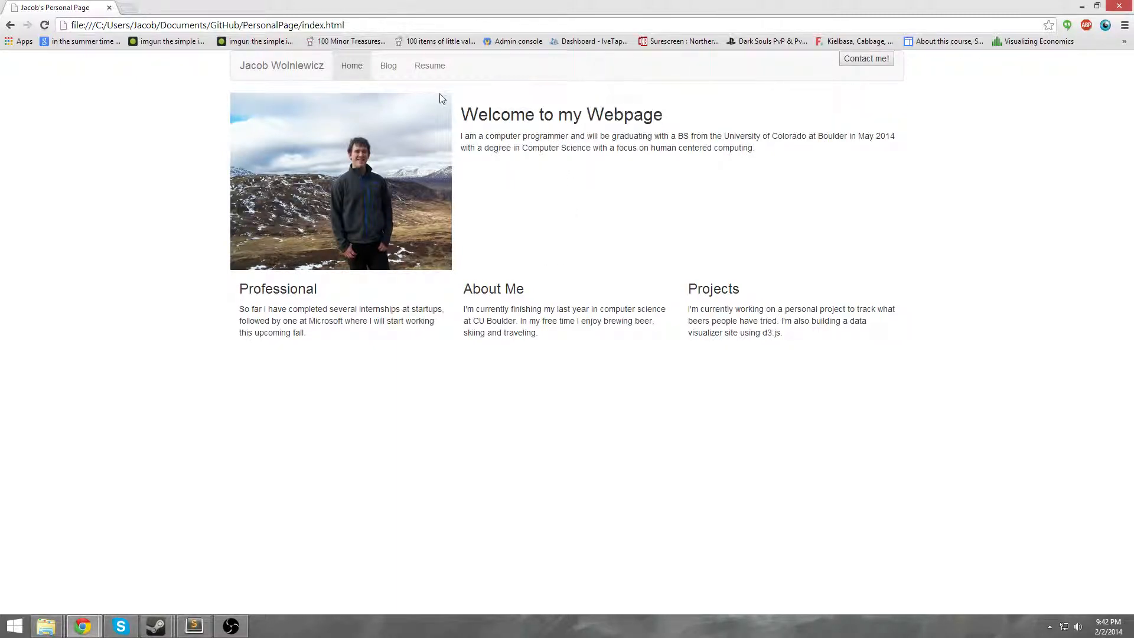
Open the animated Contact me! dialog showing email and LinkedIn info, then close it
click(351, 65)
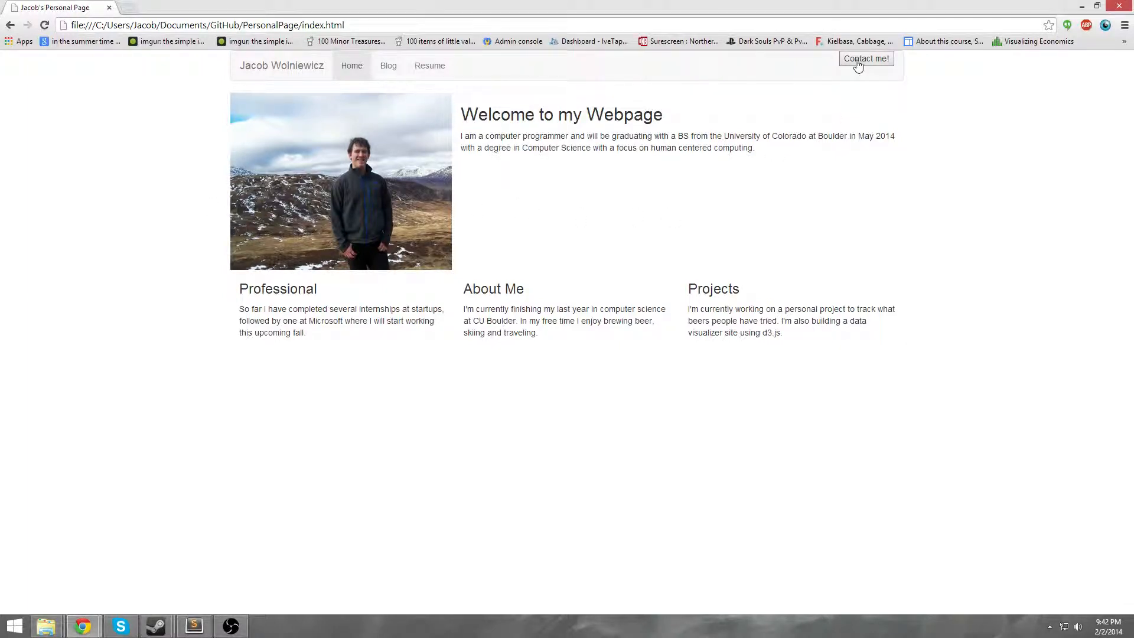
click(866, 59)
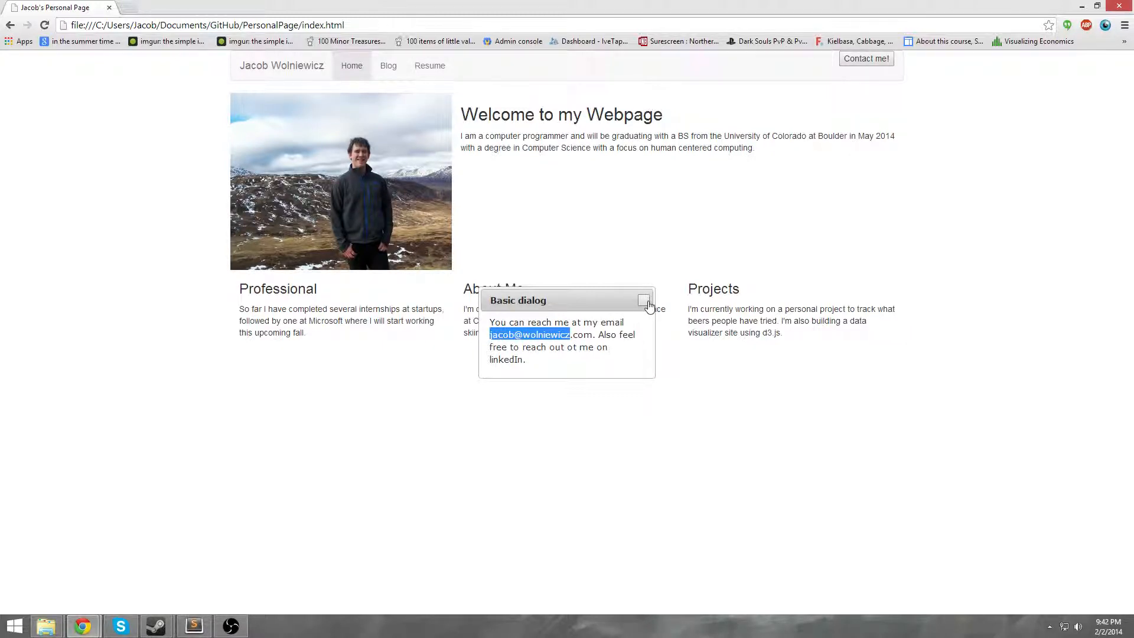
click(645, 300)
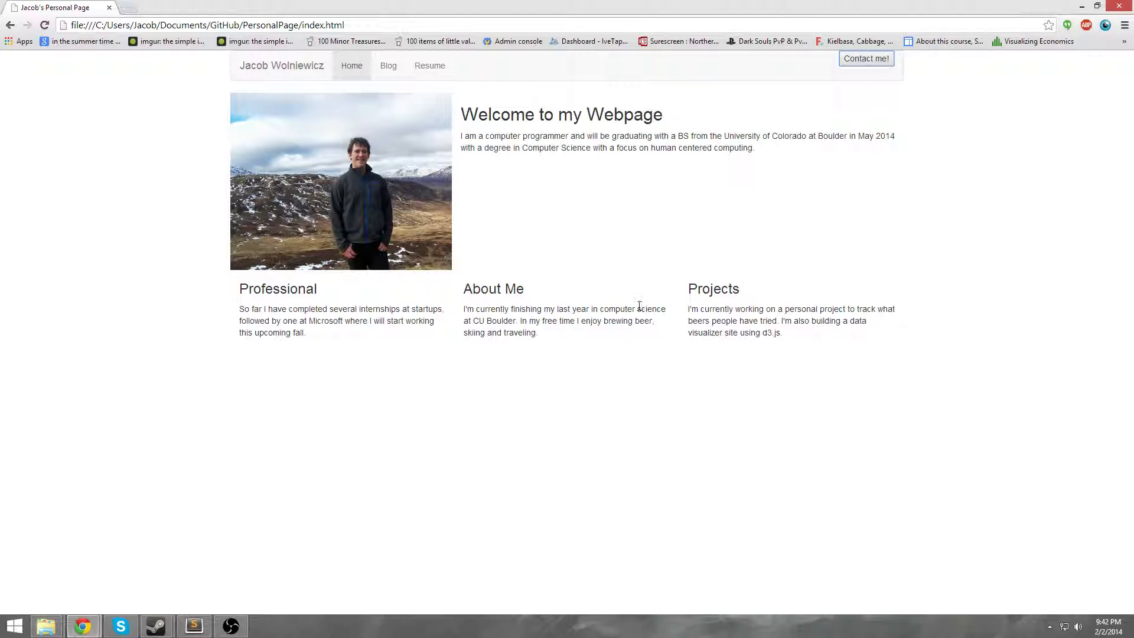
mouse_move(345, 287)
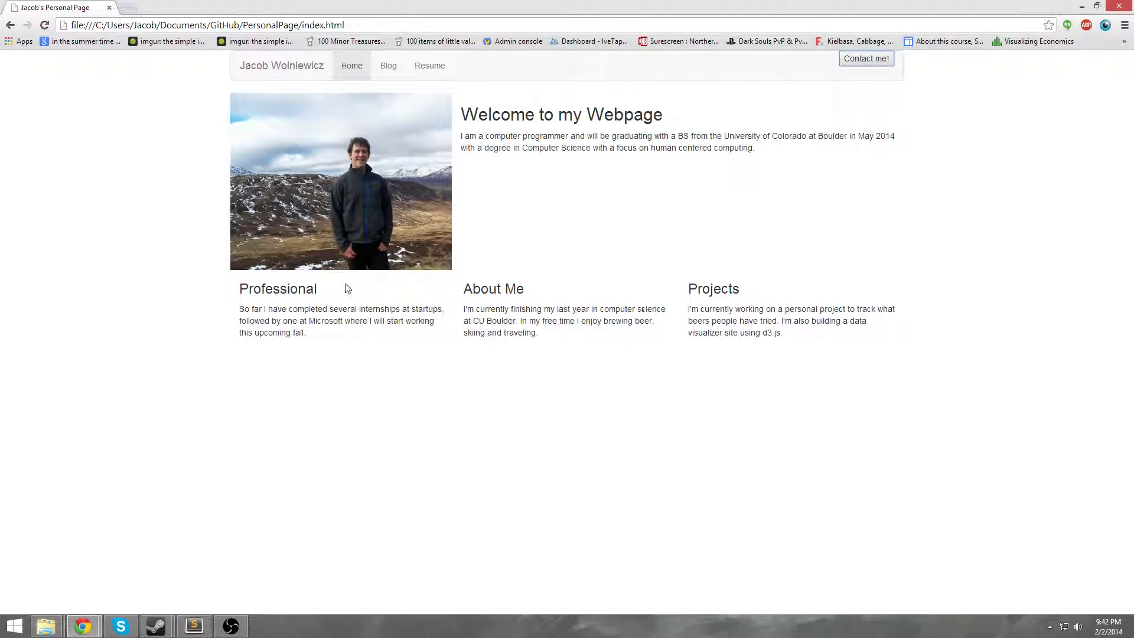